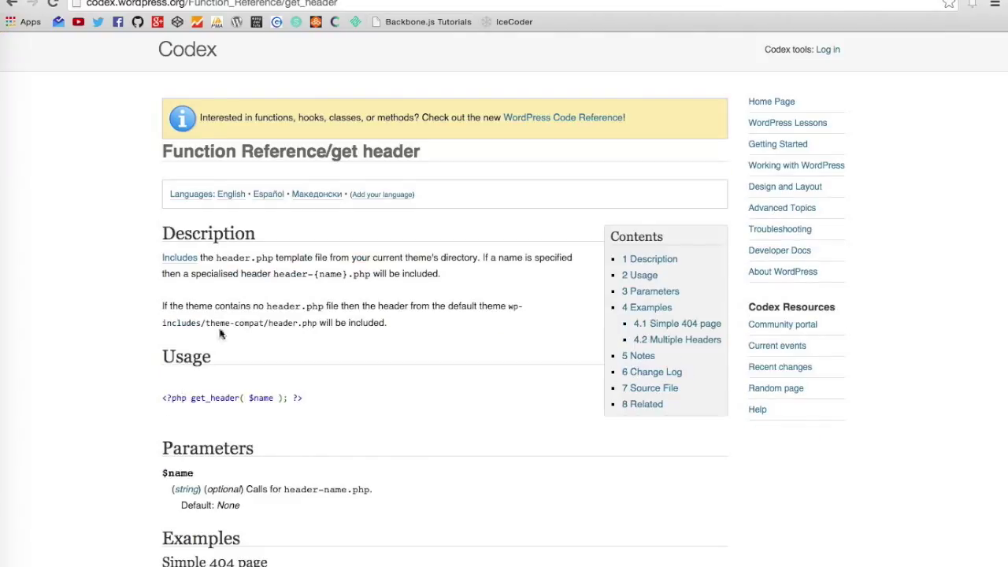
mouse_move(277, 389)
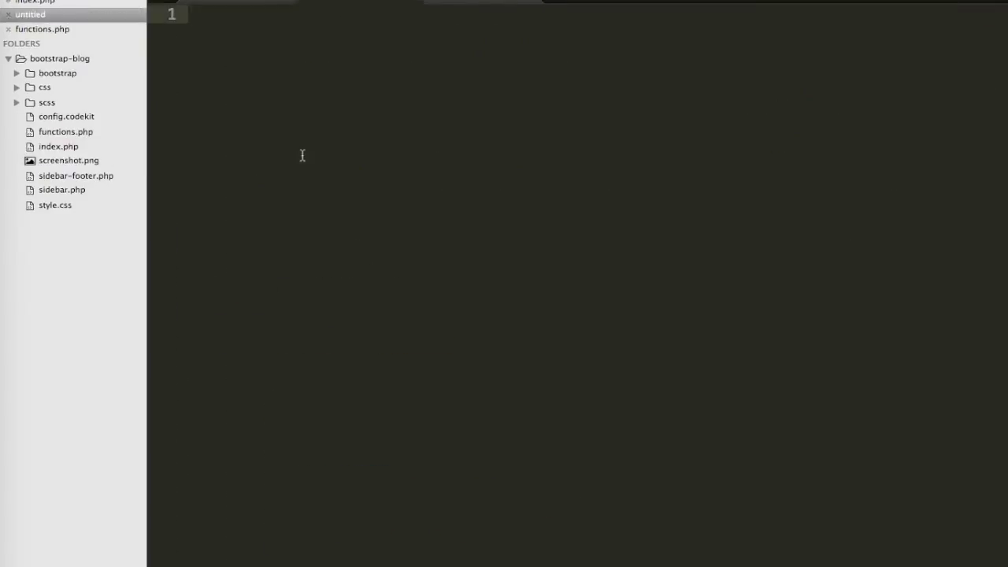
Save the new file as header.php and move index.php's doctype, head and masthead markup into it
type("header.php")
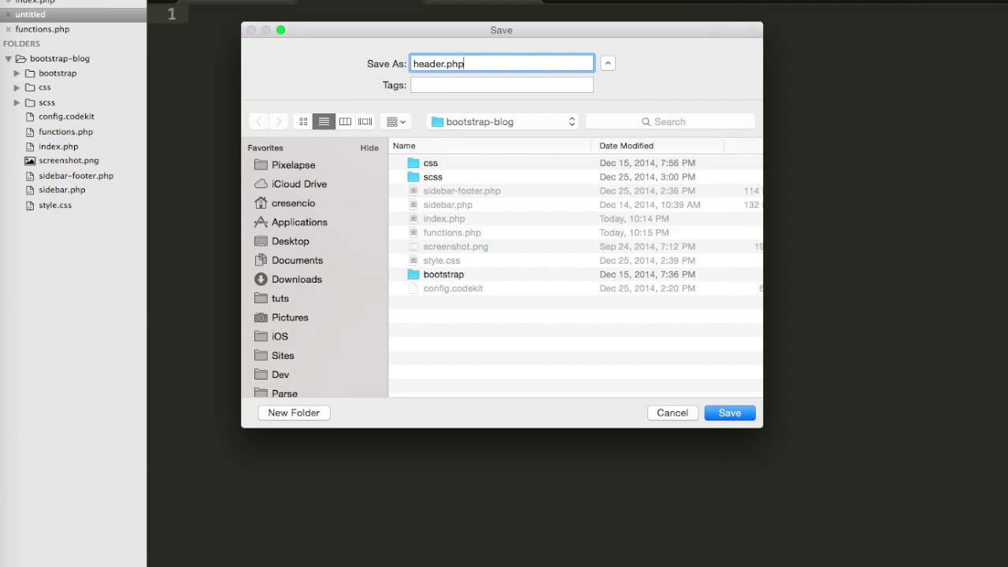
left_click(727, 413)
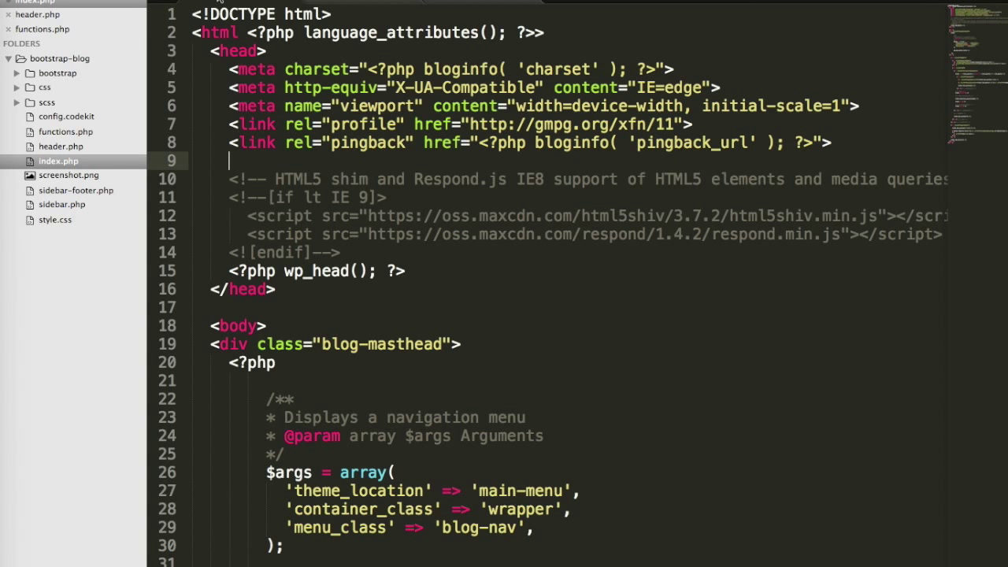
scroll("down", 3)
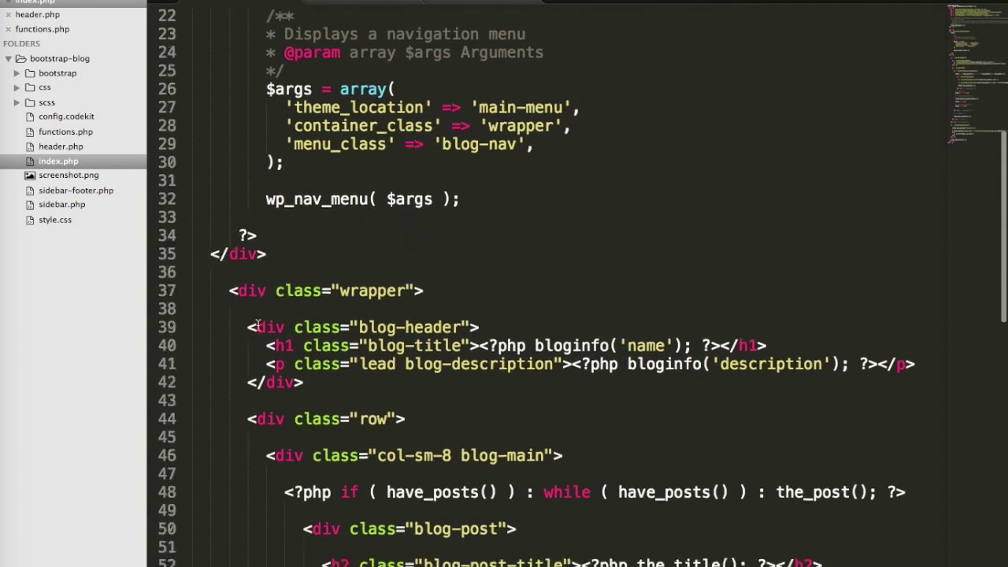
scroll("down", 3)
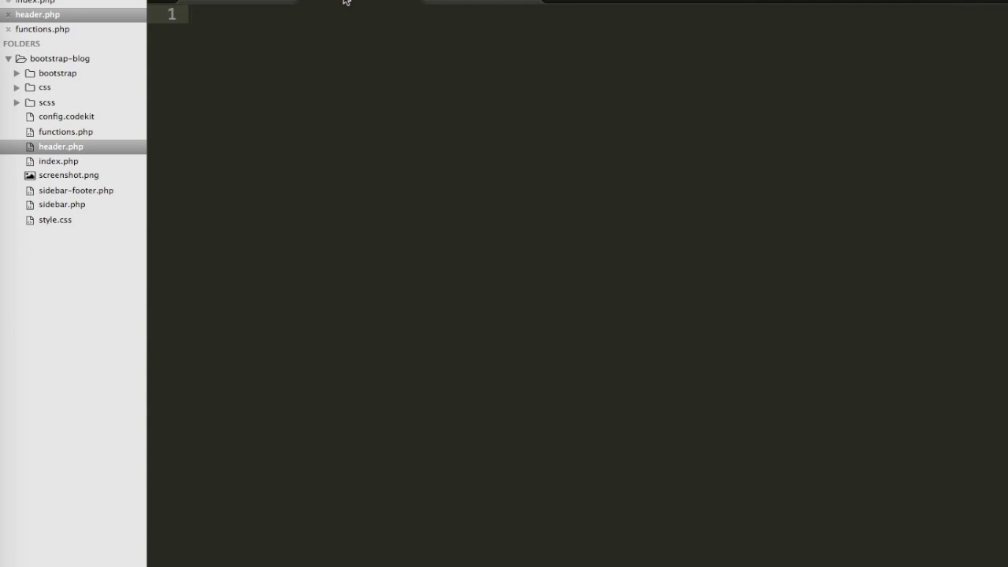
scroll("down", 3)
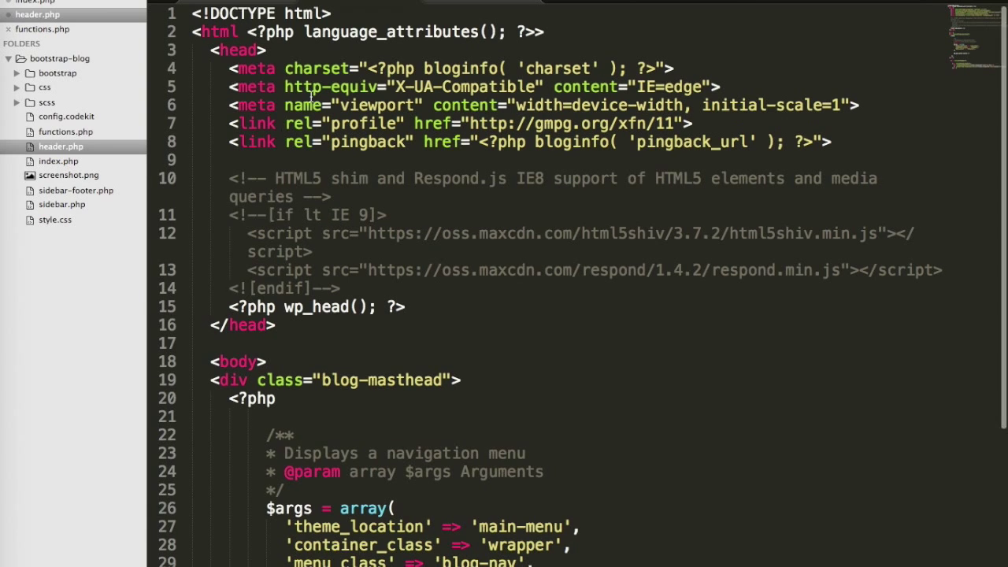
Replace the header markup at the top of index.php with a get_header() call, dropping the $name argument
scroll("down", 3)
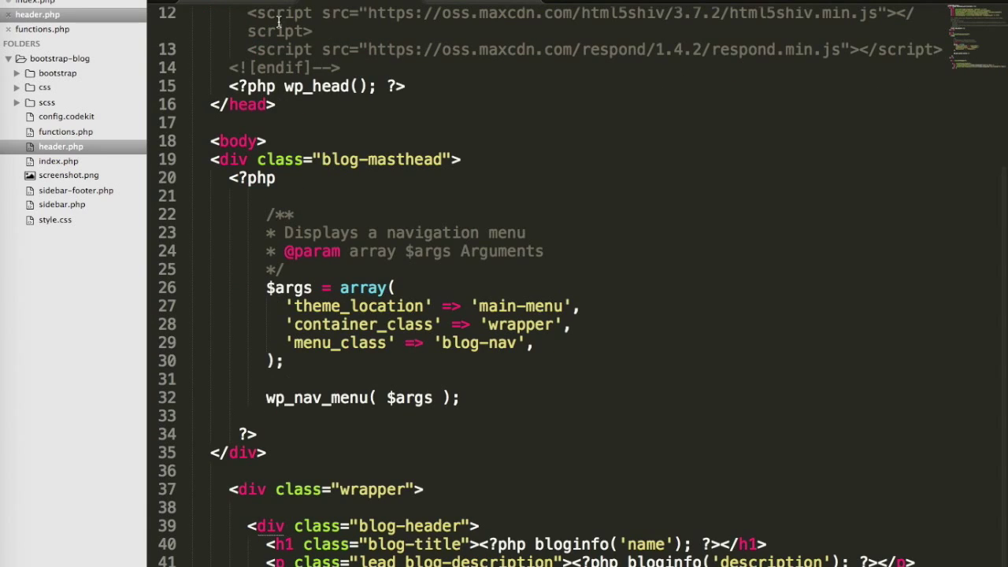
left_click(58, 161)
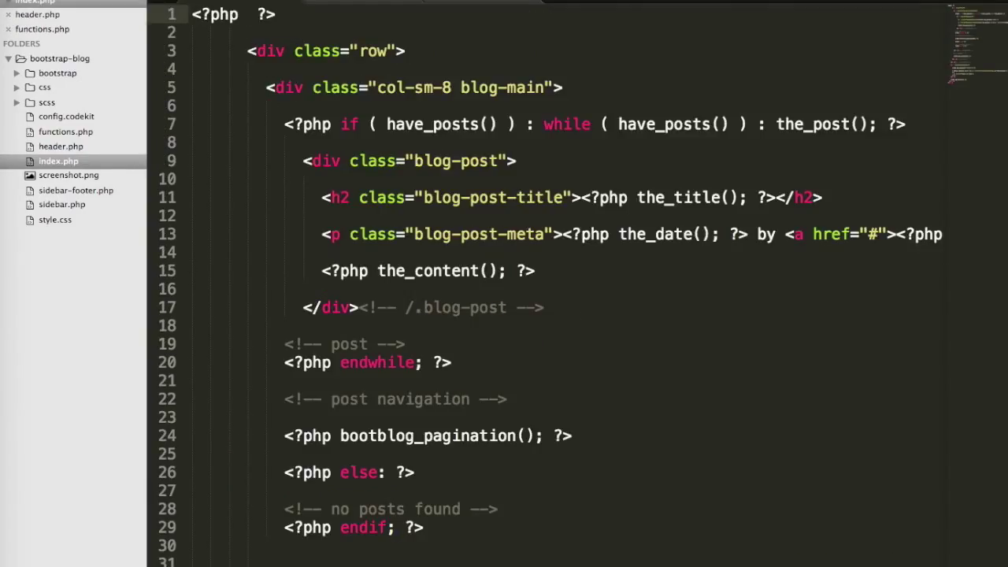
type("get_heaer( $name );")
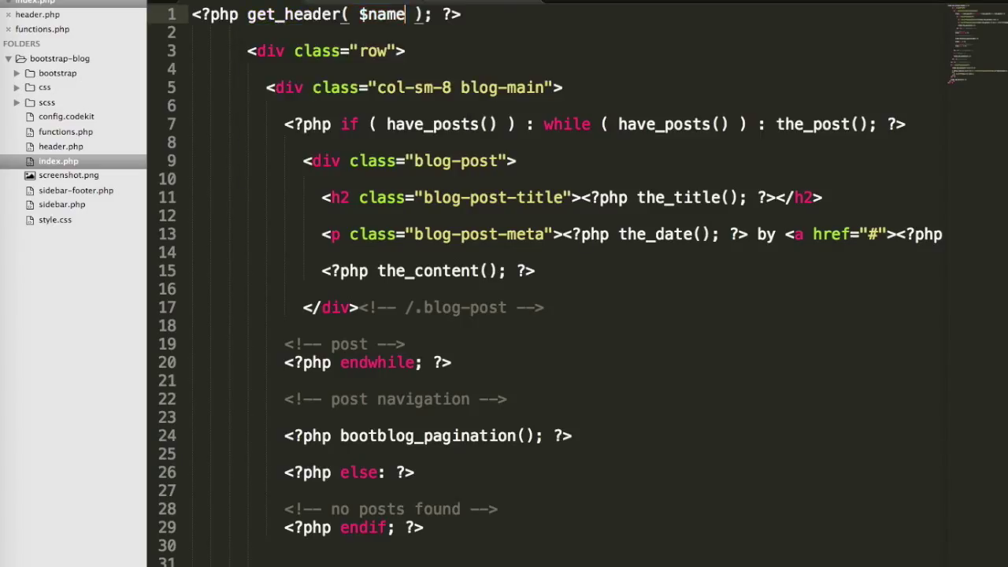
key("BackSpace")
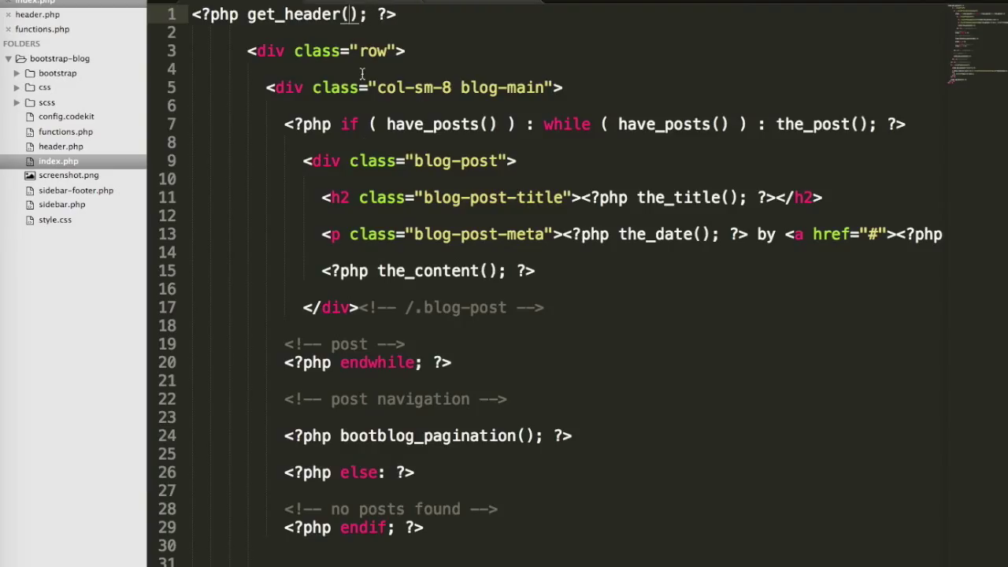
Replace the footer markup at the bottom of index.php with a get_footer() call
scroll("down", 3)
type("<?php  ?>")
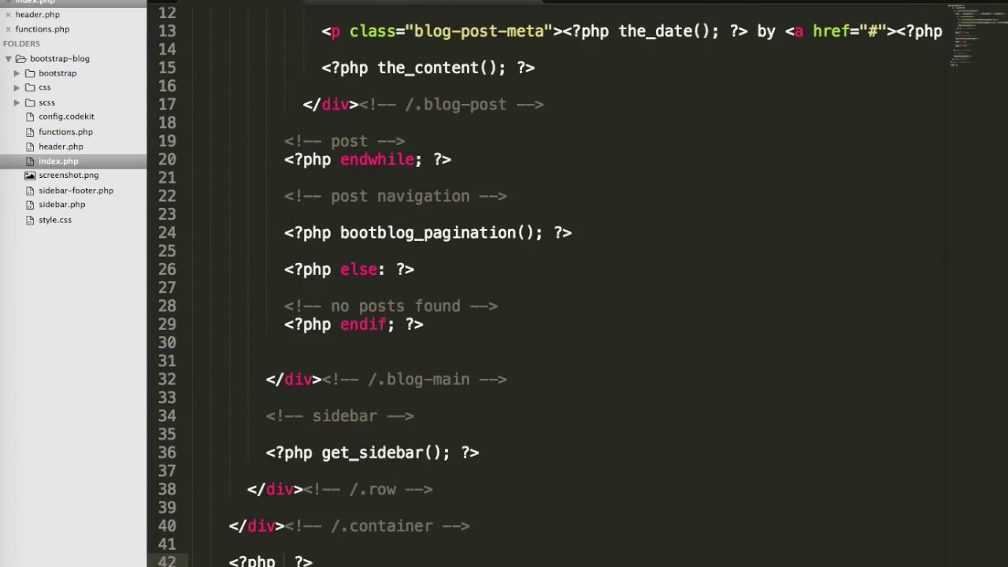
type("get_footer();")
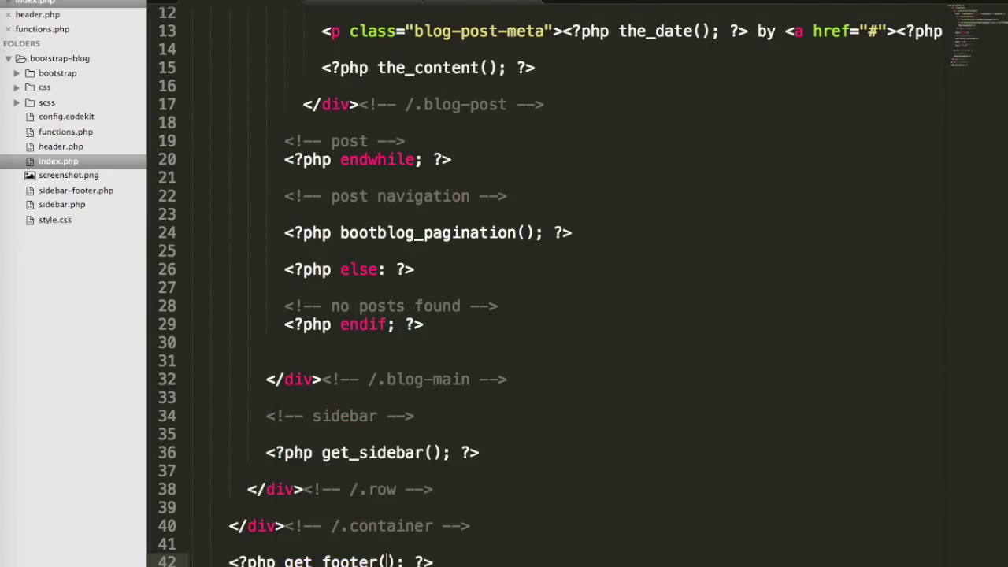
mouse_move(232, 22)
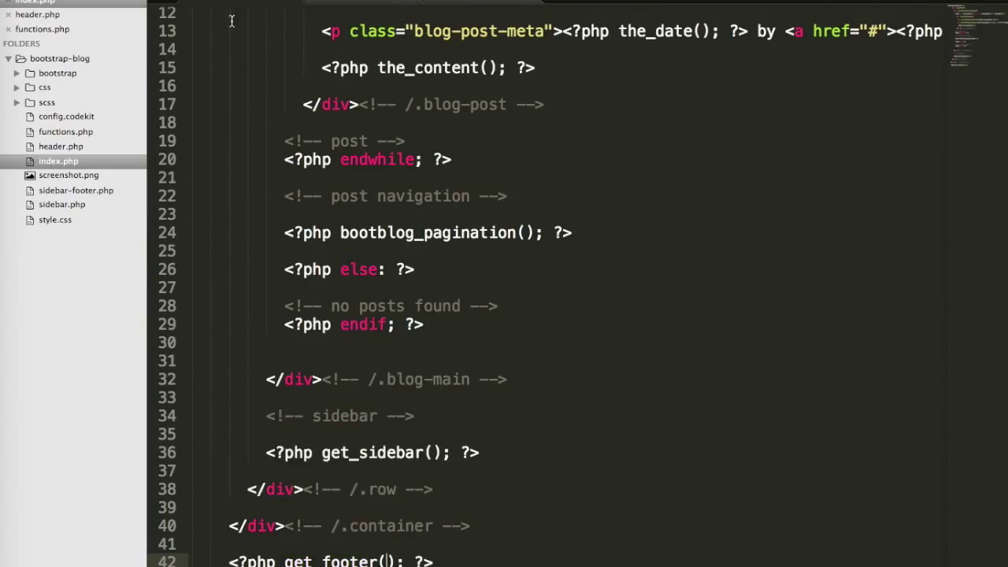
Save a new footer.php holding the blog-footer div, wp_footer call and closing tags, then check the blog in the browser
key("cmd+s")
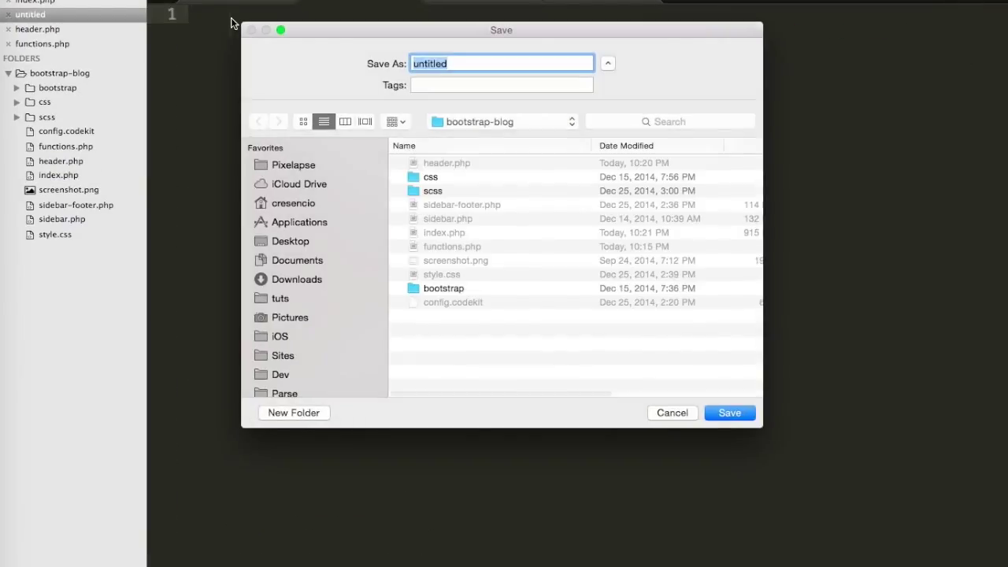
type("footer.")
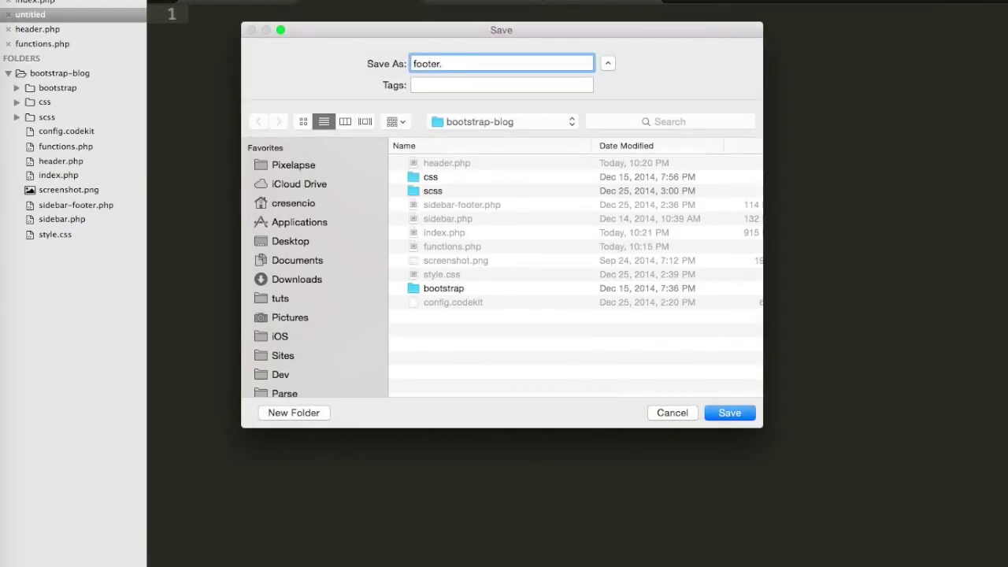
left_click(727, 413)
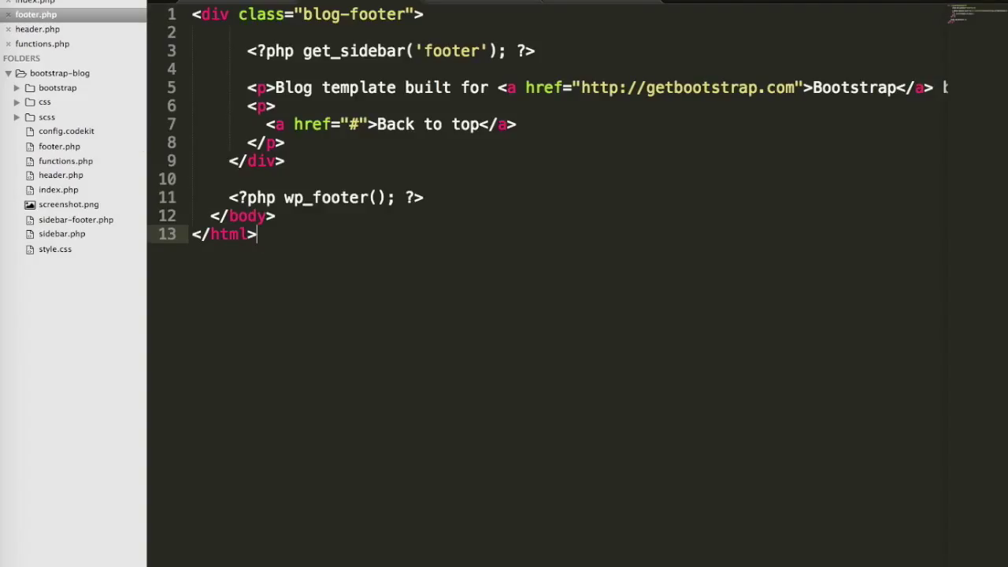
left_click(58, 189)
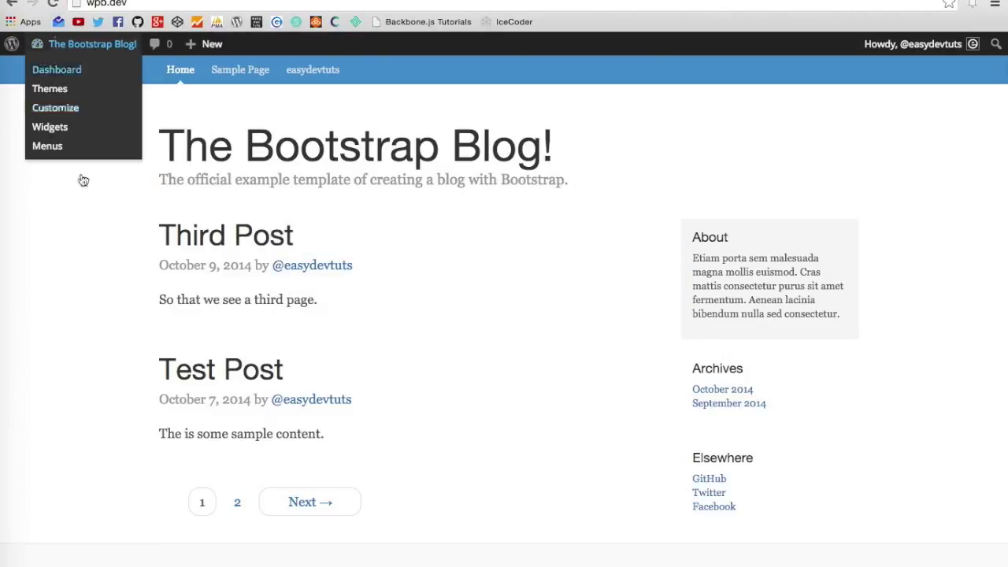
mouse_move(378, 261)
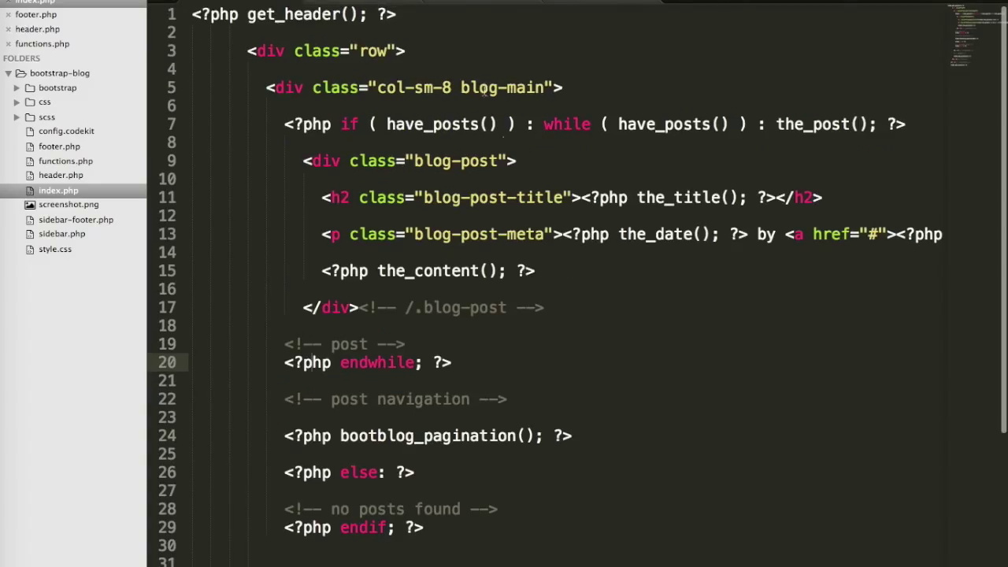
Create a new untitled file with test text and bring up its Save As dialog in the bootstrap-blog folder
left_click(60, 175)
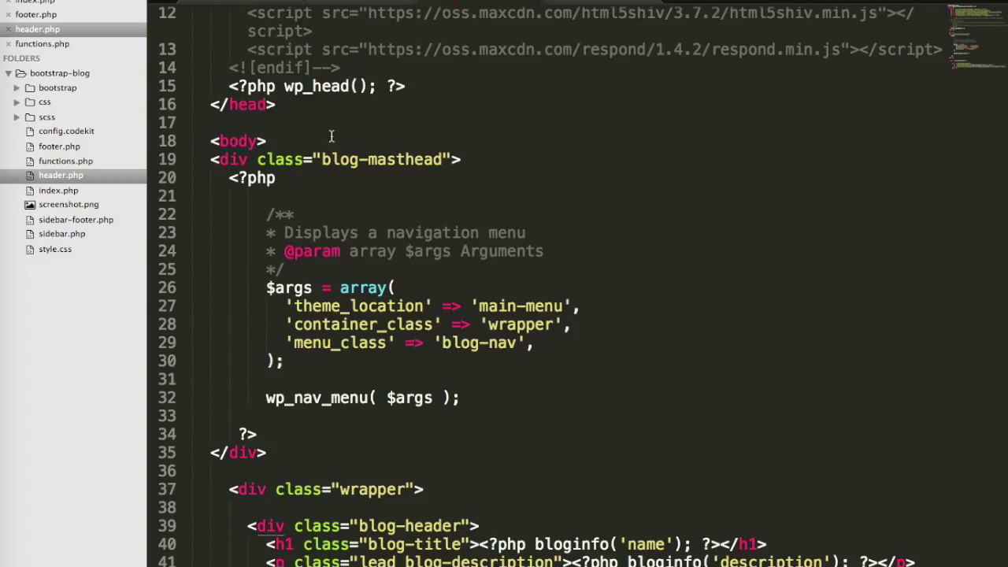
type("sadasdxsdsxdas")
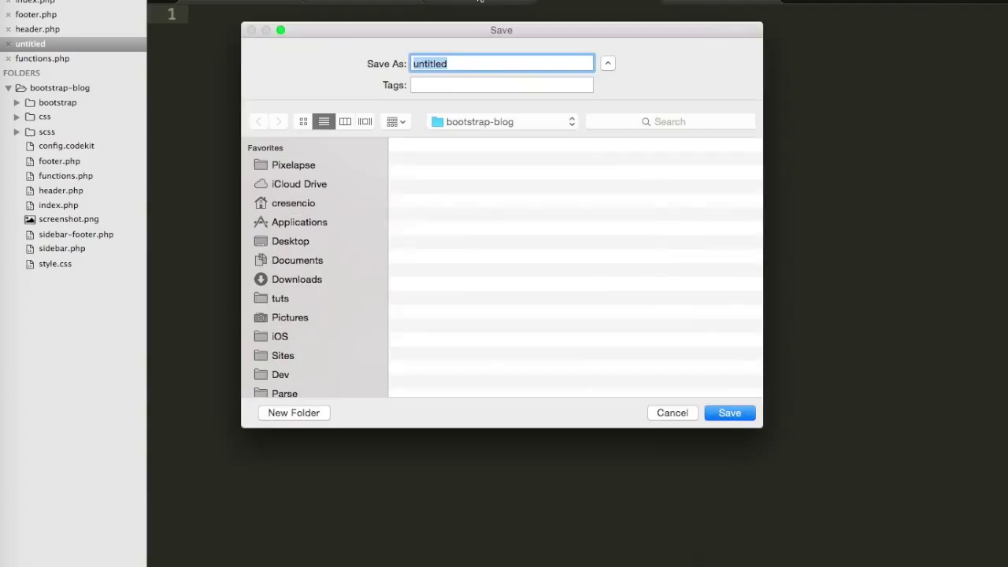
Save the new file as header-home.php, keeping the existing header.php instead of replacing it
type("header")
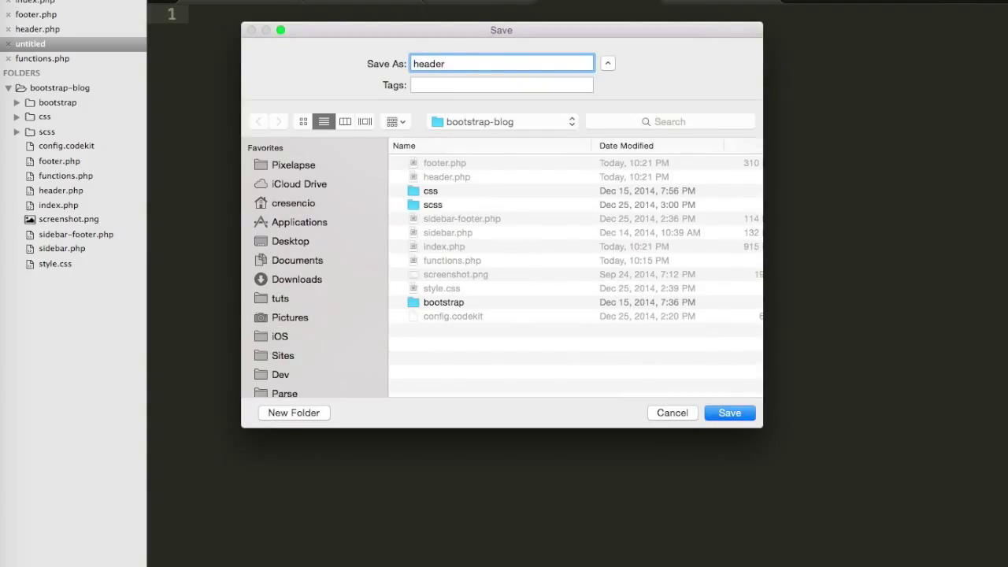
left_click(727, 413)
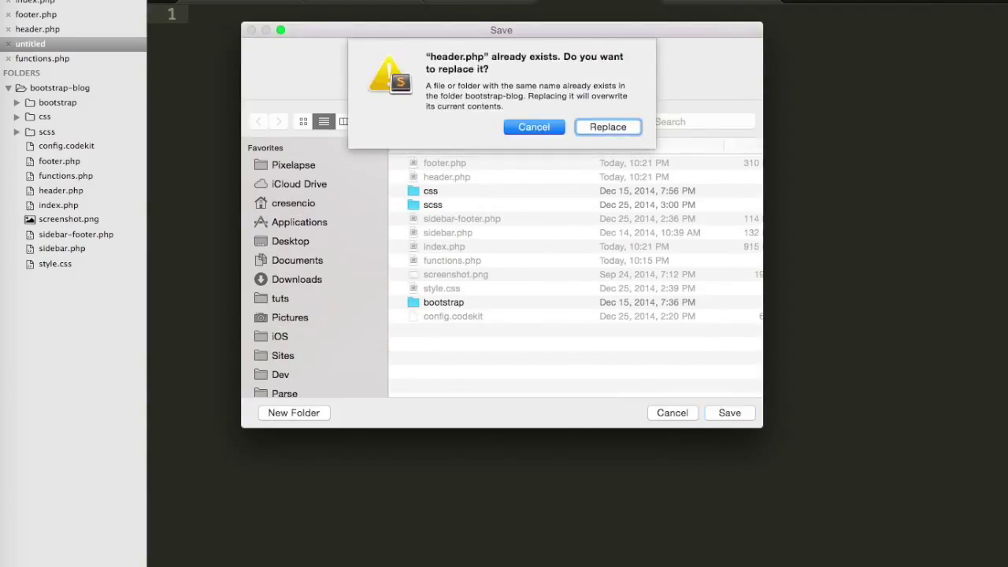
left_click(532, 126)
type("header-home.php")
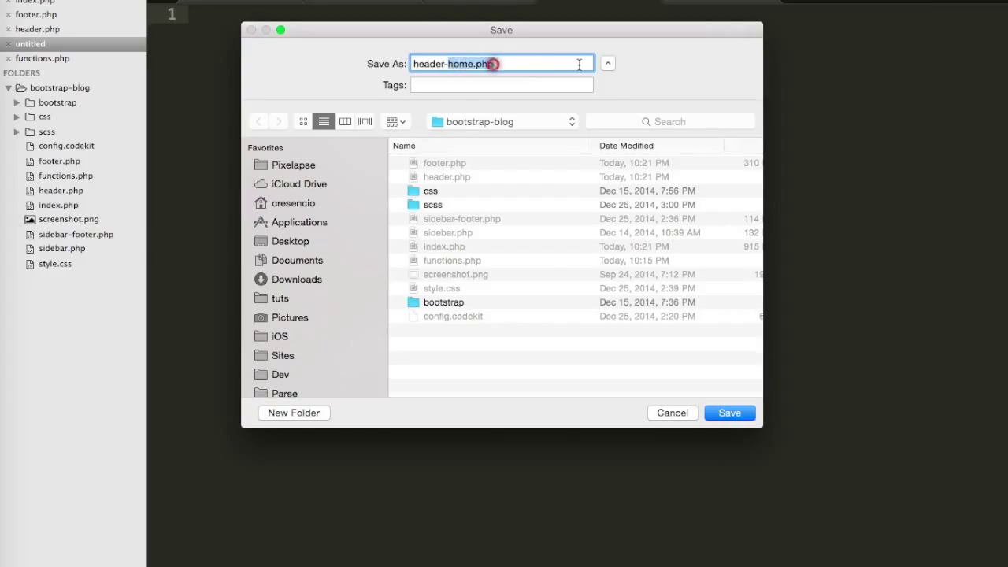
left_click(728, 412)
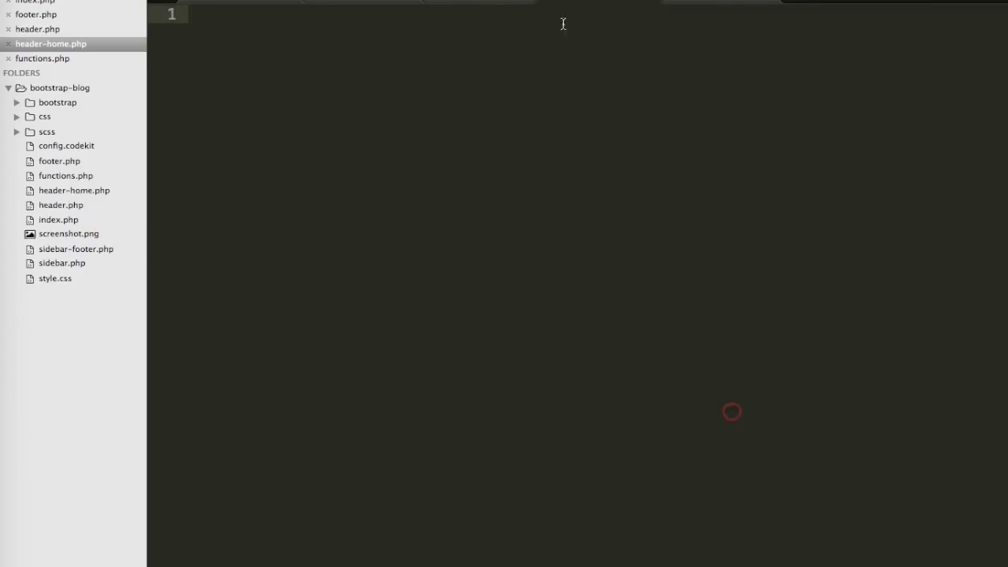
Copy all of header.php's head, masthead and navigation markup into header-home.php and save it
left_click(59, 204)
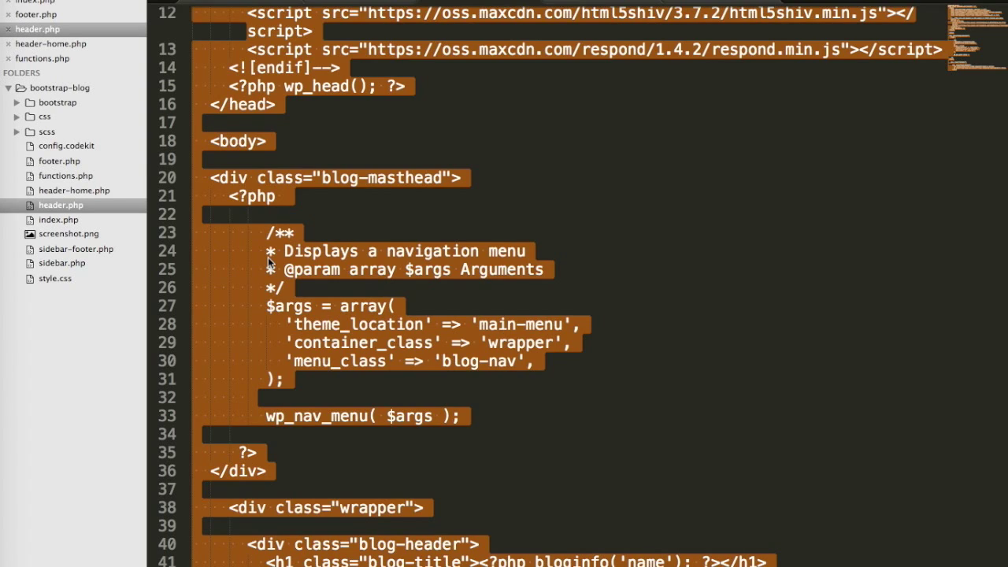
left_click(51, 44)
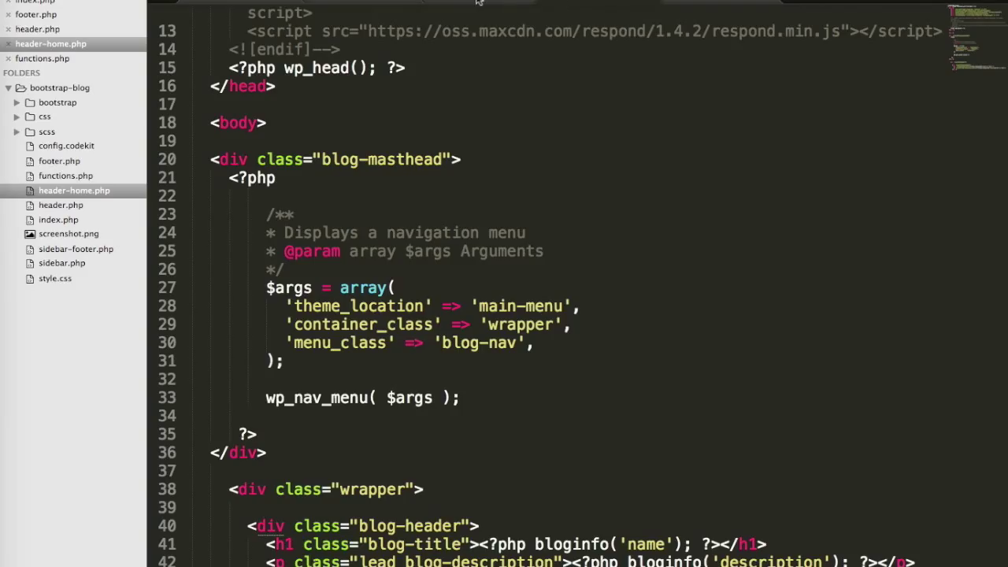
left_click(60, 204)
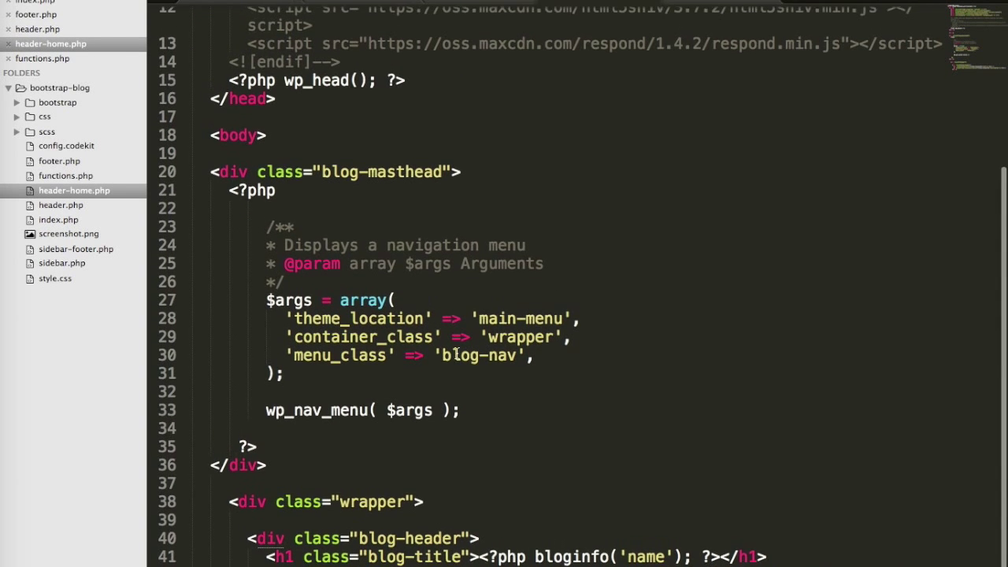
left_click(60, 205)
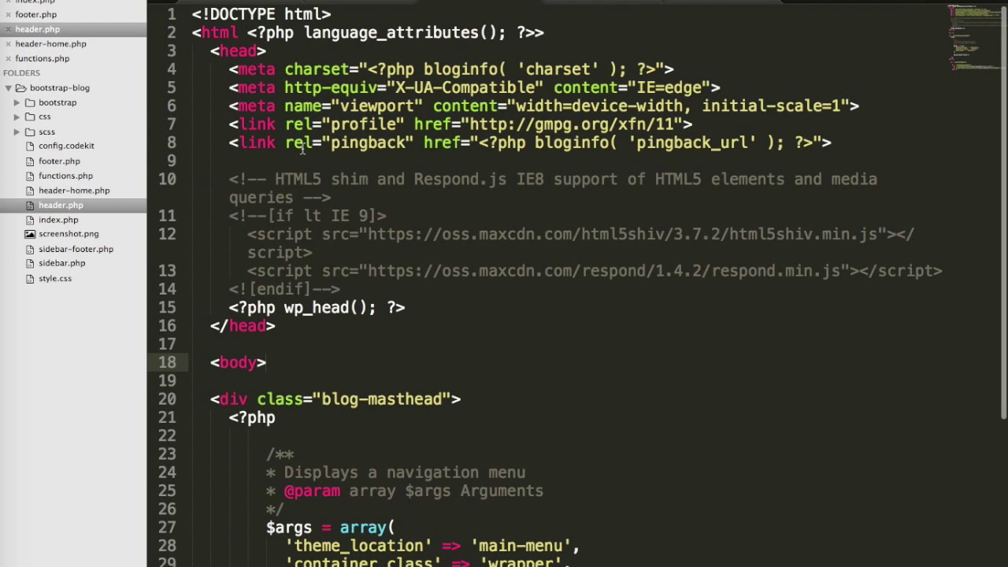
scroll("down", 3)
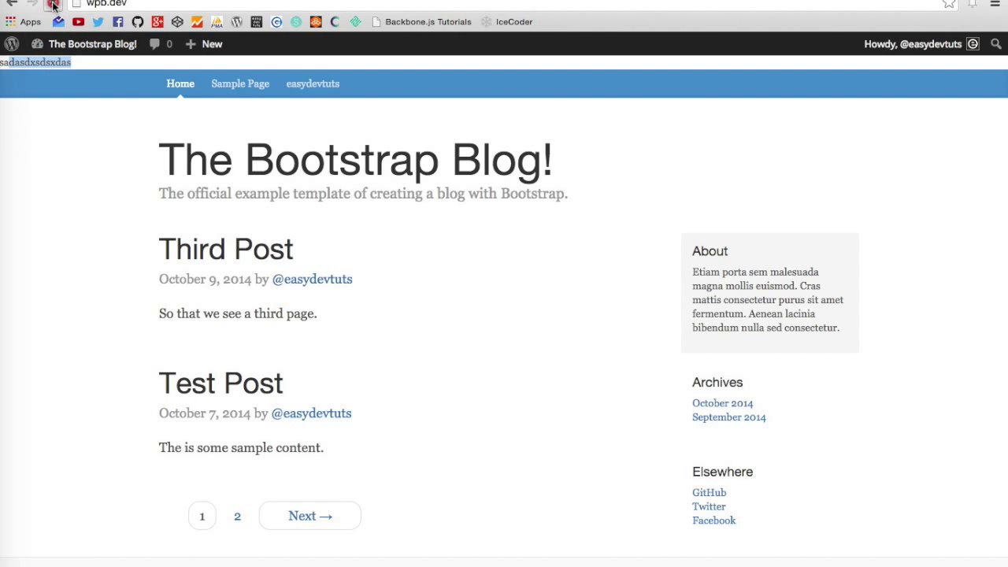
Scroll the reloaded blog homepage to review the posts, pagination and footer widgets
scroll("down", 3)
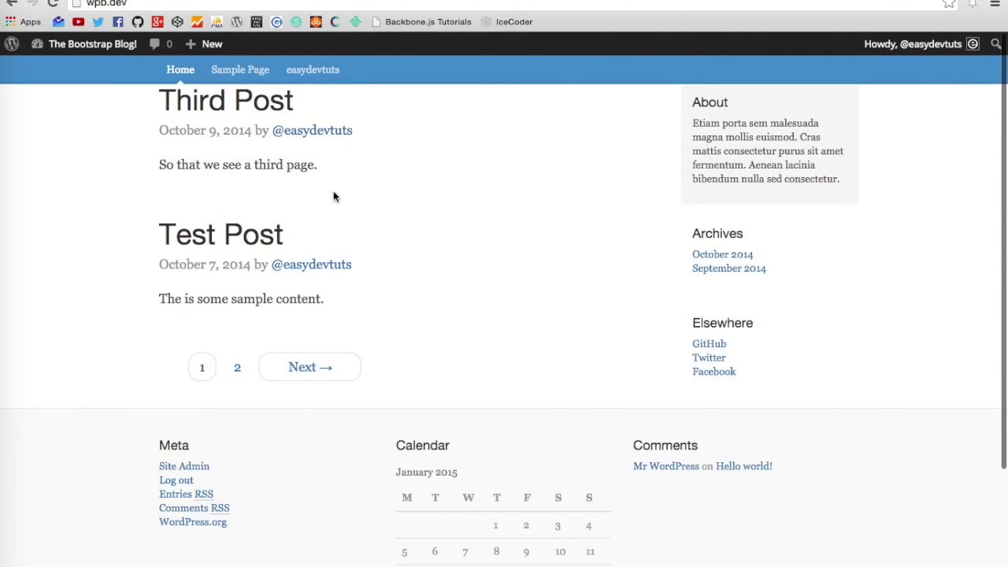
mouse_move(409, 271)
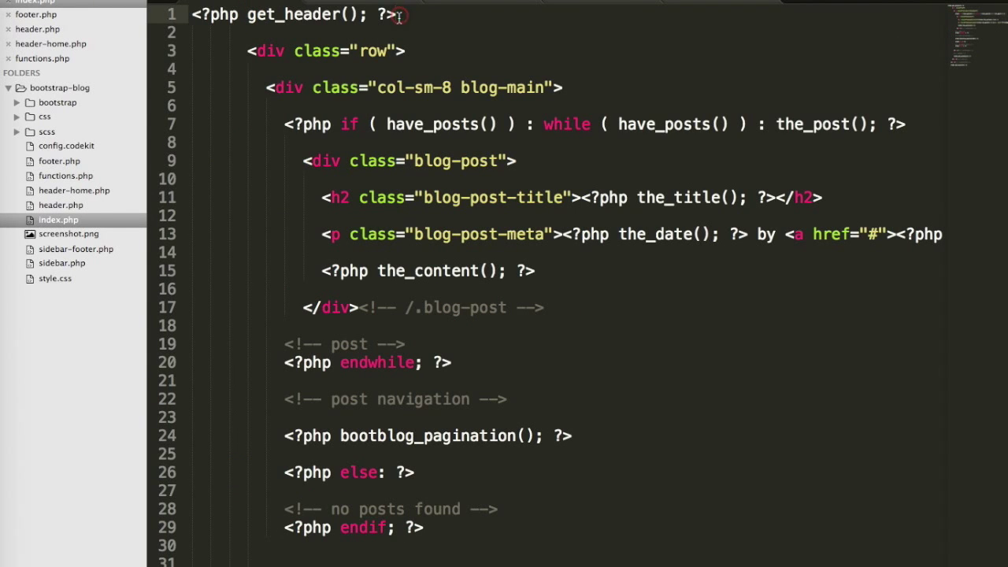
Change index.php's first line to get_header('home') so the home header loads, and save
left_click(38, 29)
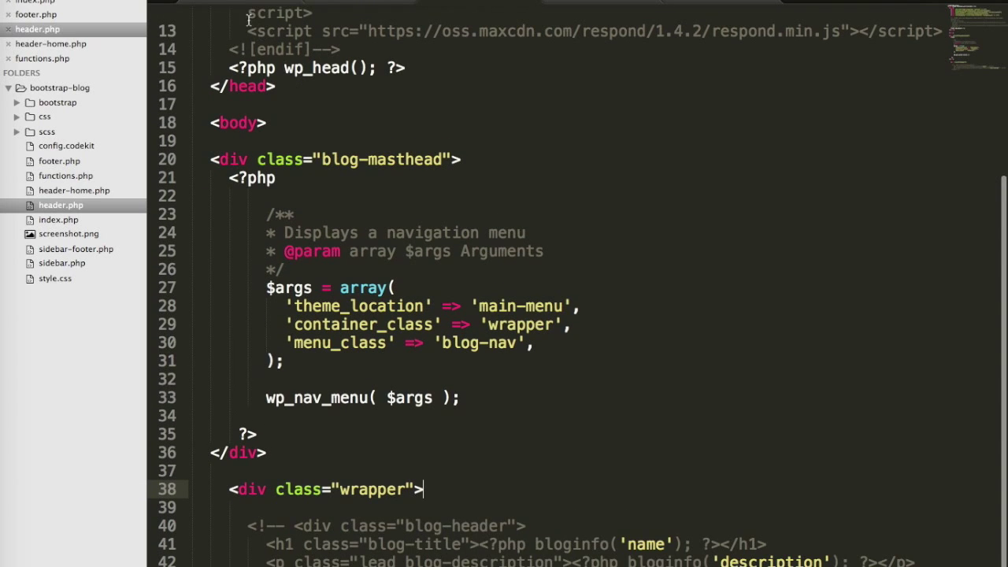
left_click(58, 220)
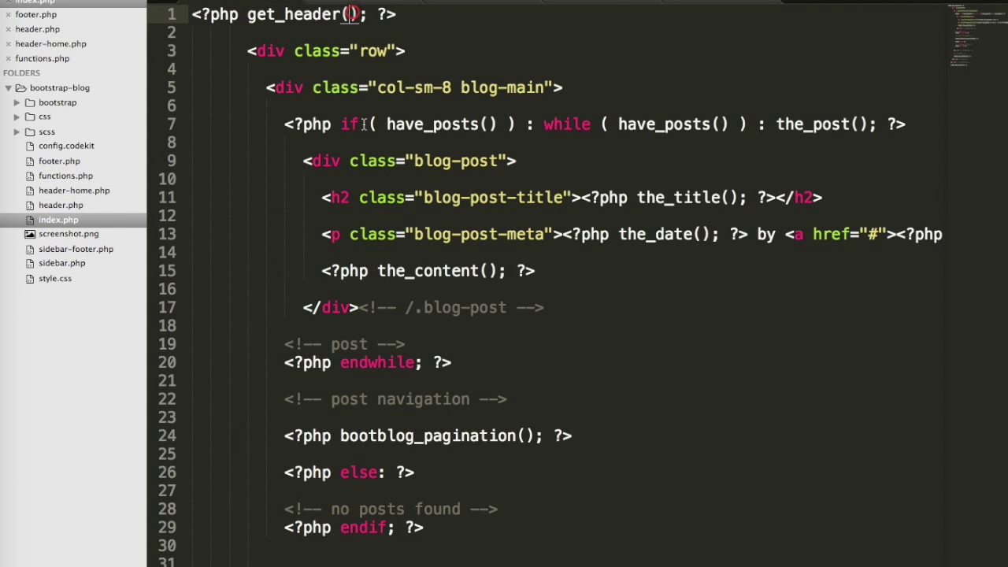
type("'home'")
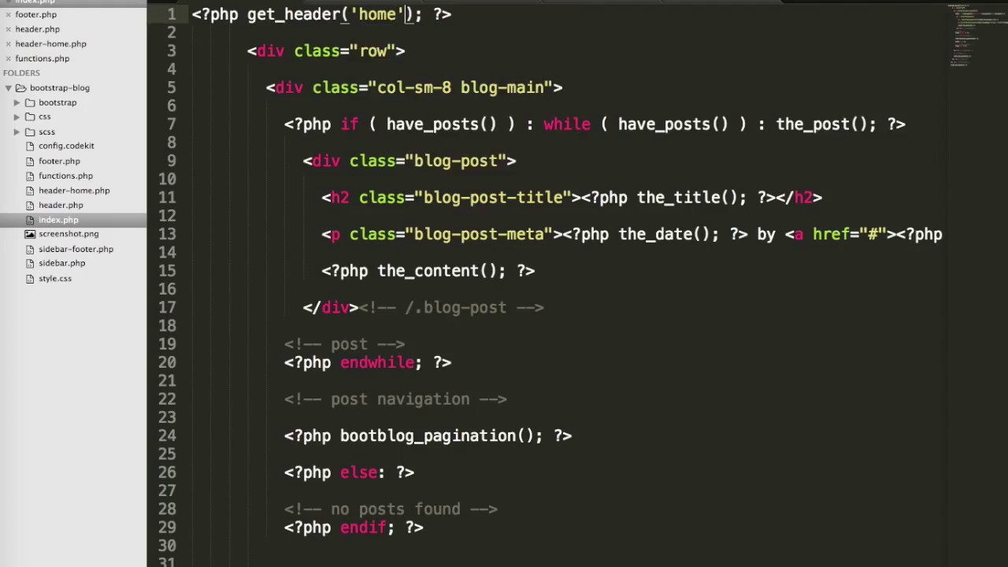
left_click(74, 188)
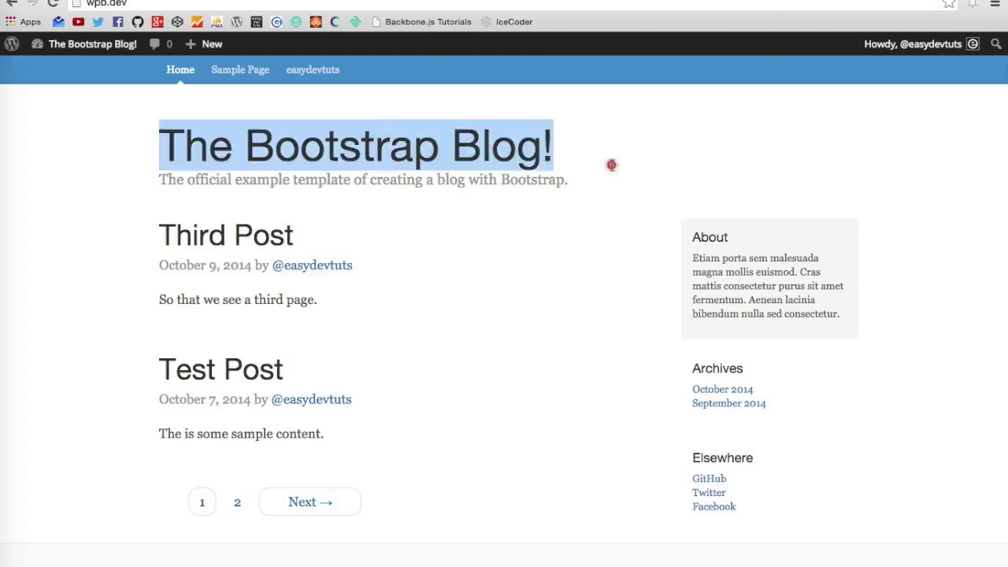
Scroll the homepage to confirm title, posts and sidebar render through the home header
scroll("down", 3)
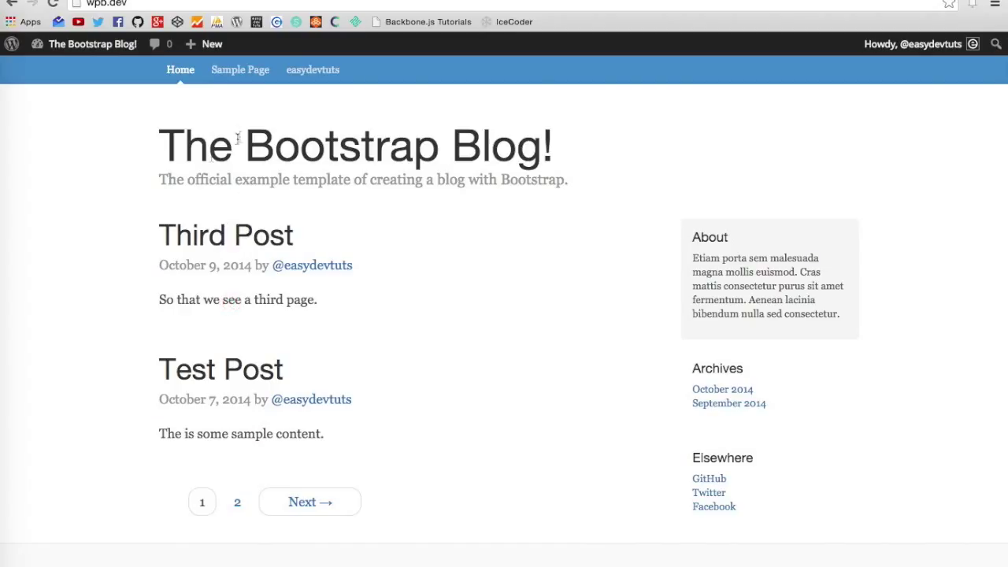
mouse_move(433, 321)
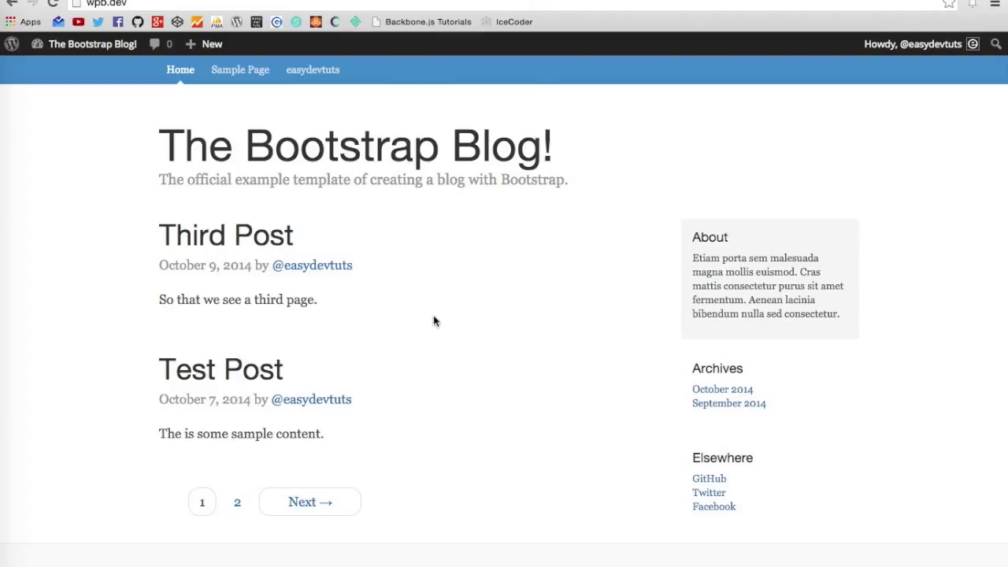